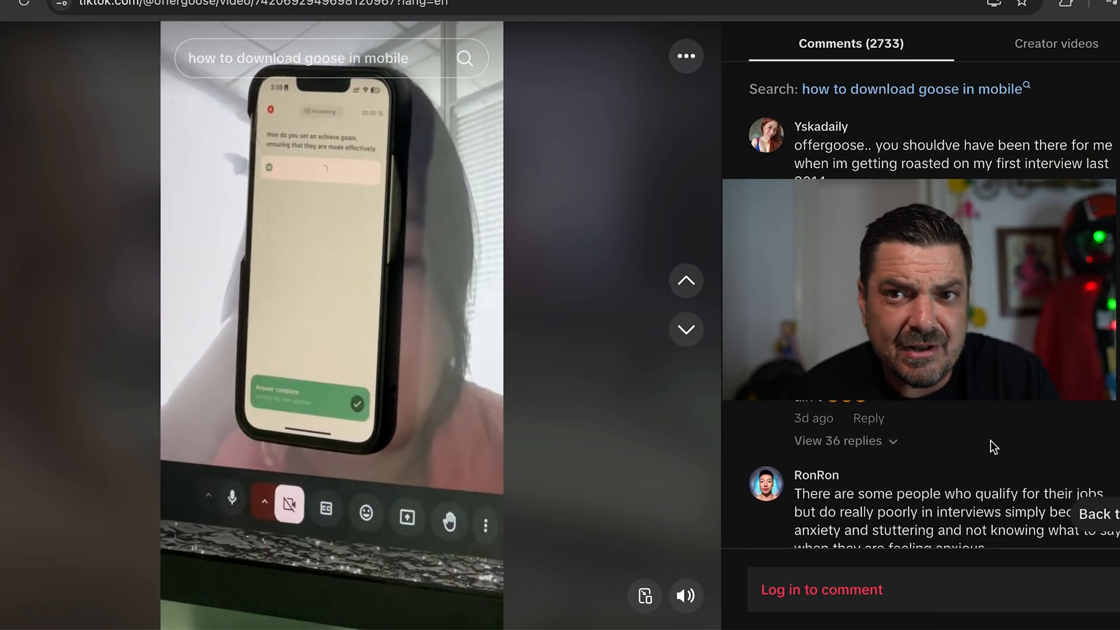
Scroll through the comments and move on to the OfferGoose video 'The hacker in interview ?'.
scroll("down", 3)
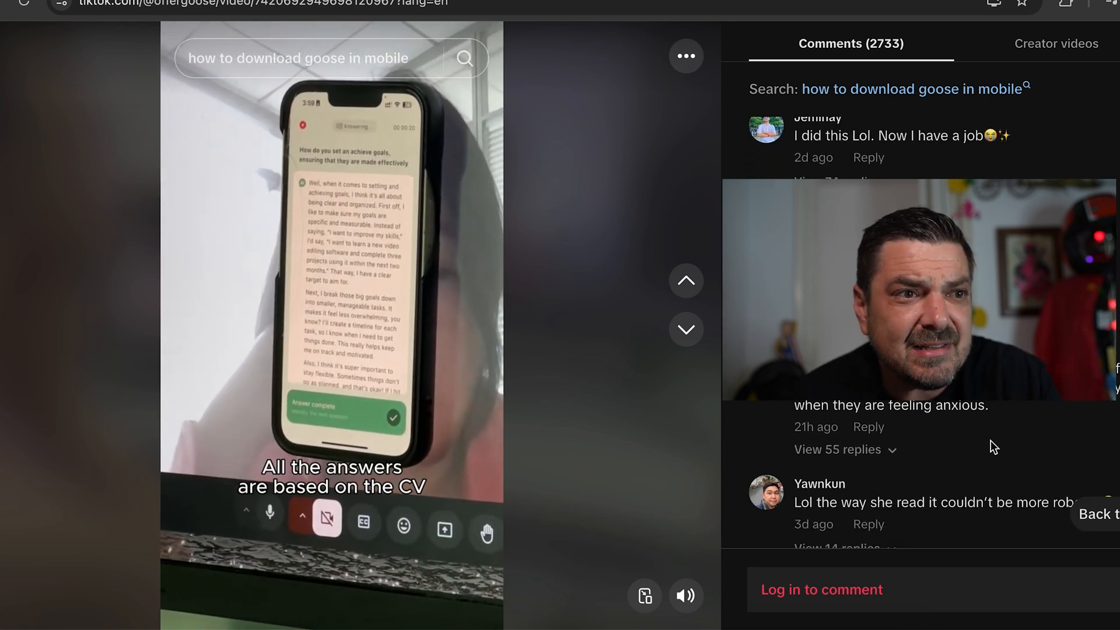
scroll("down", 3)
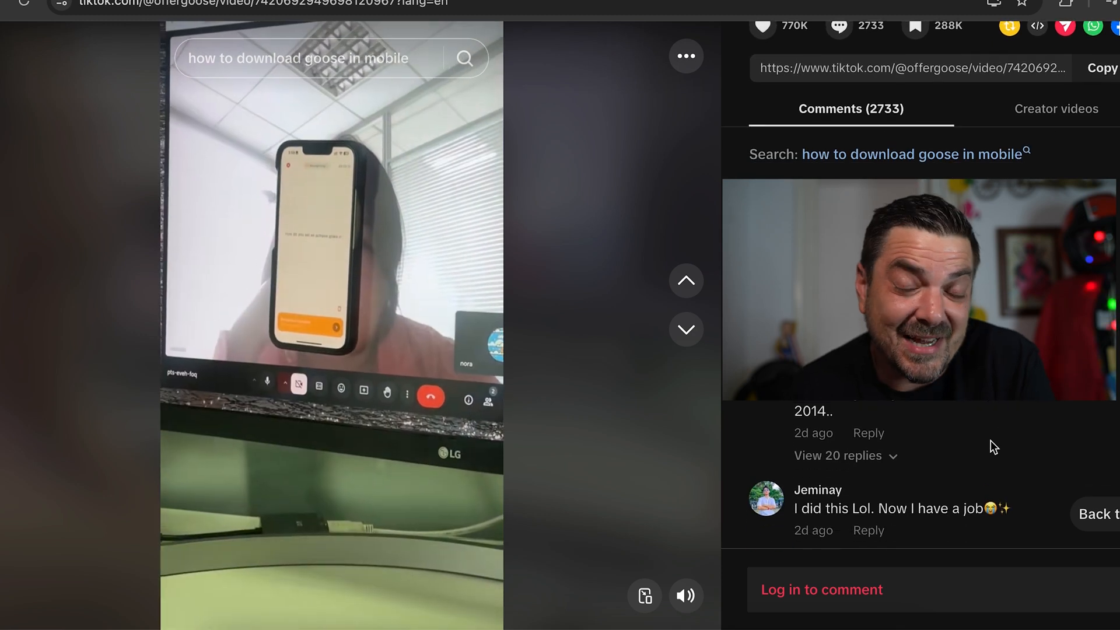
scroll("down", 3)
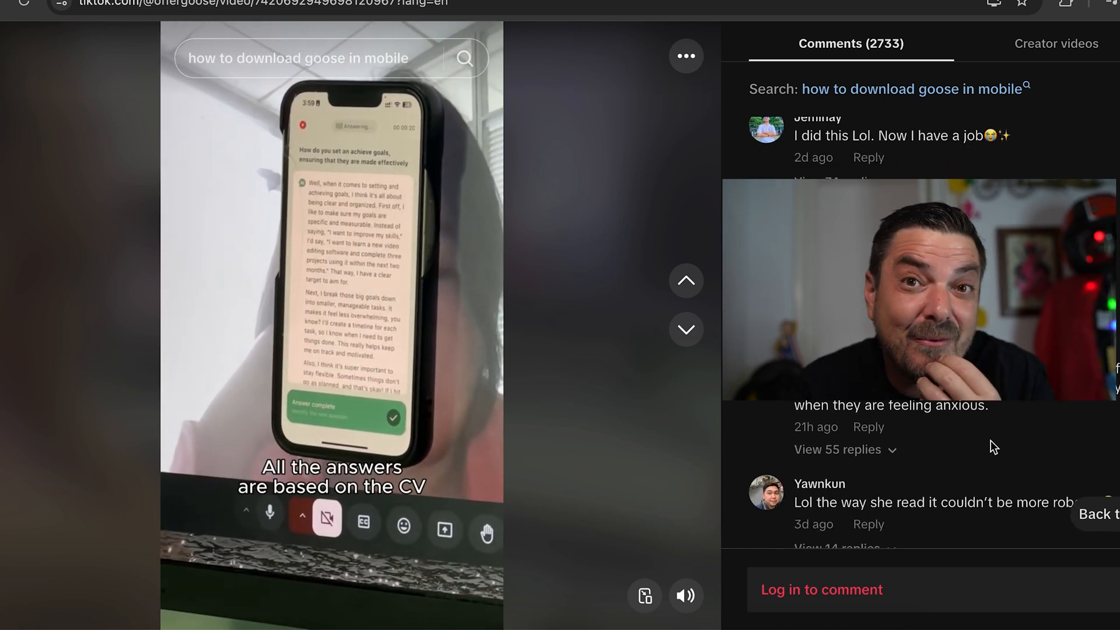
scroll("down", 3)
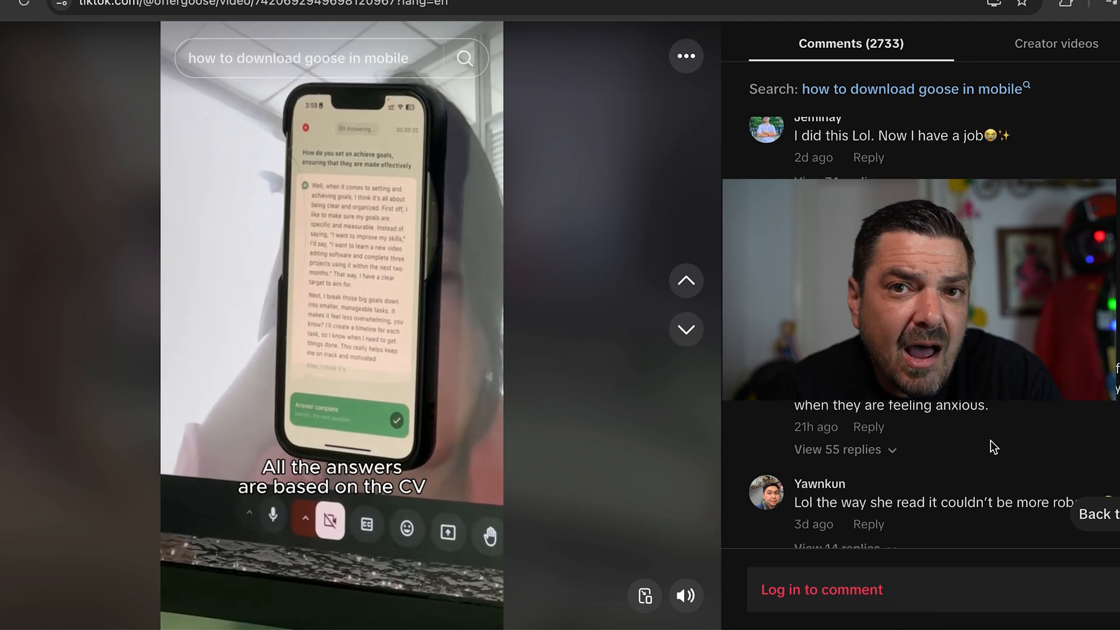
scroll("down", 3)
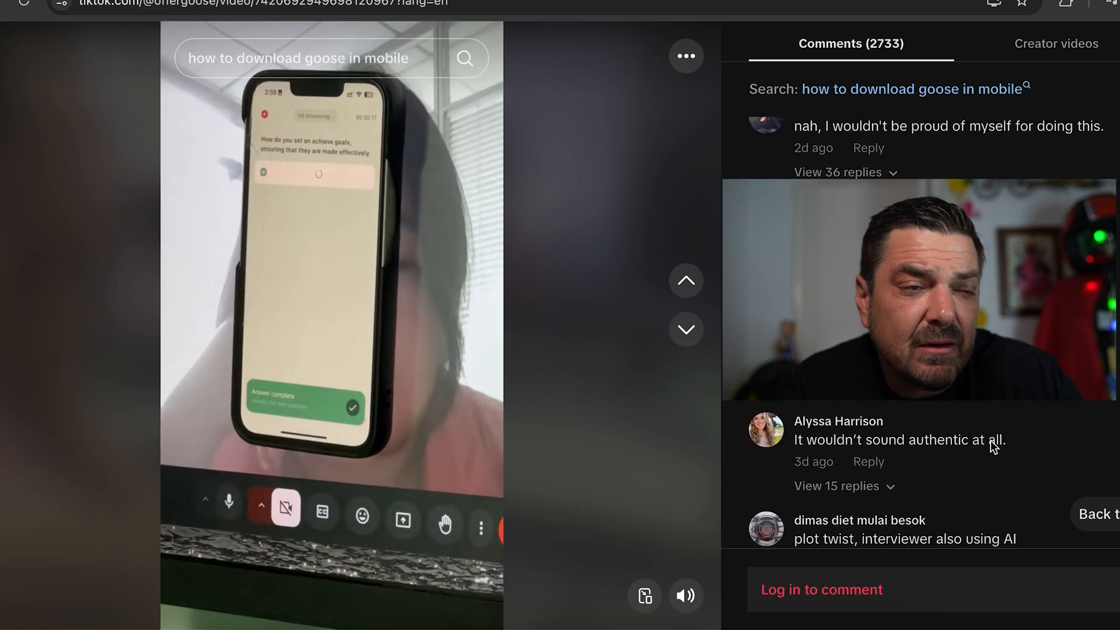
scroll("down", 3)
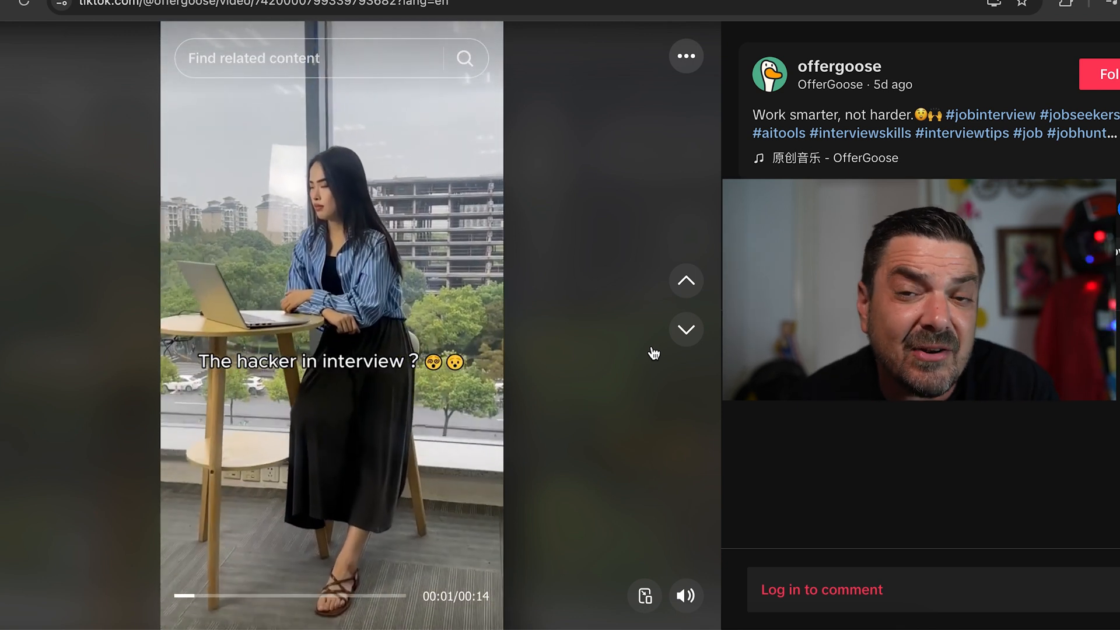
Open the offergoose profile and browse its Videos grid well past the pinned Showcase.
left_click(686, 330)
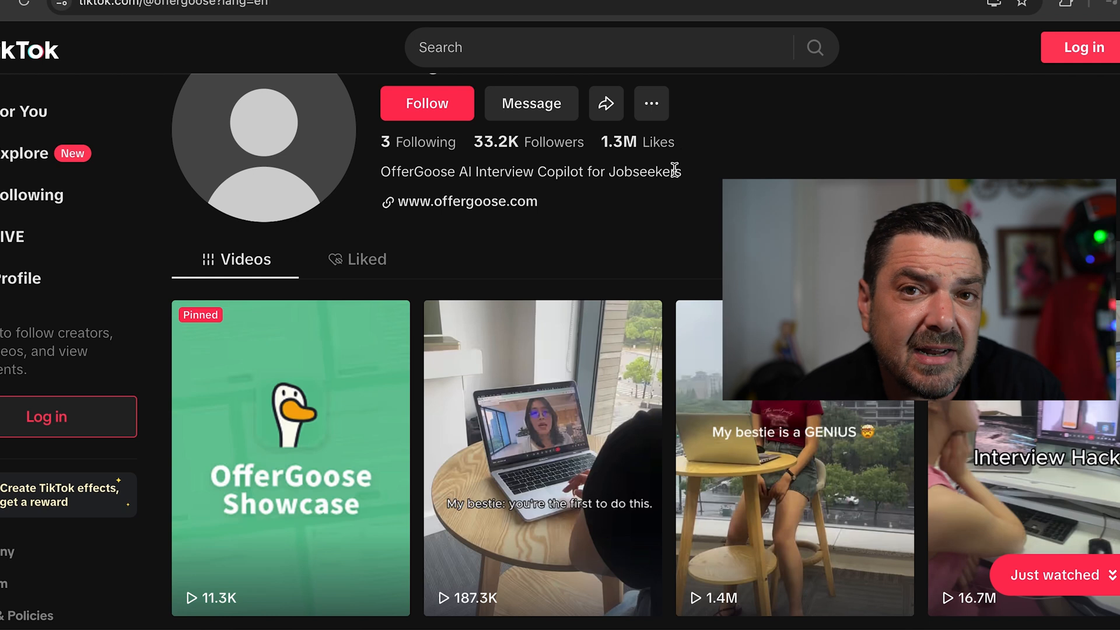
scroll("down", 3)
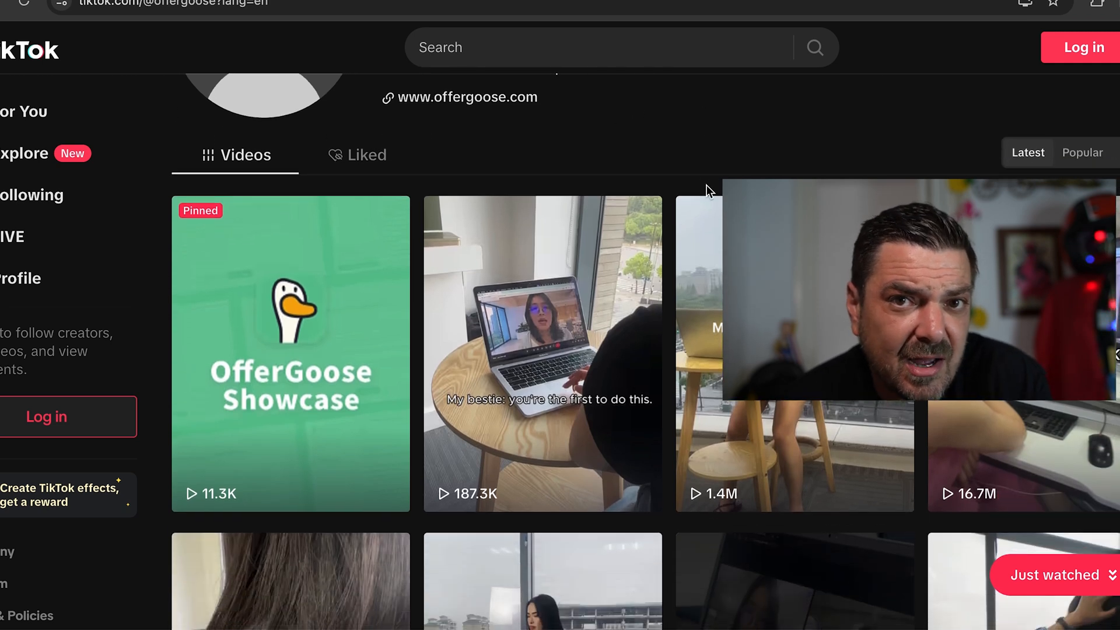
scroll("down", 3)
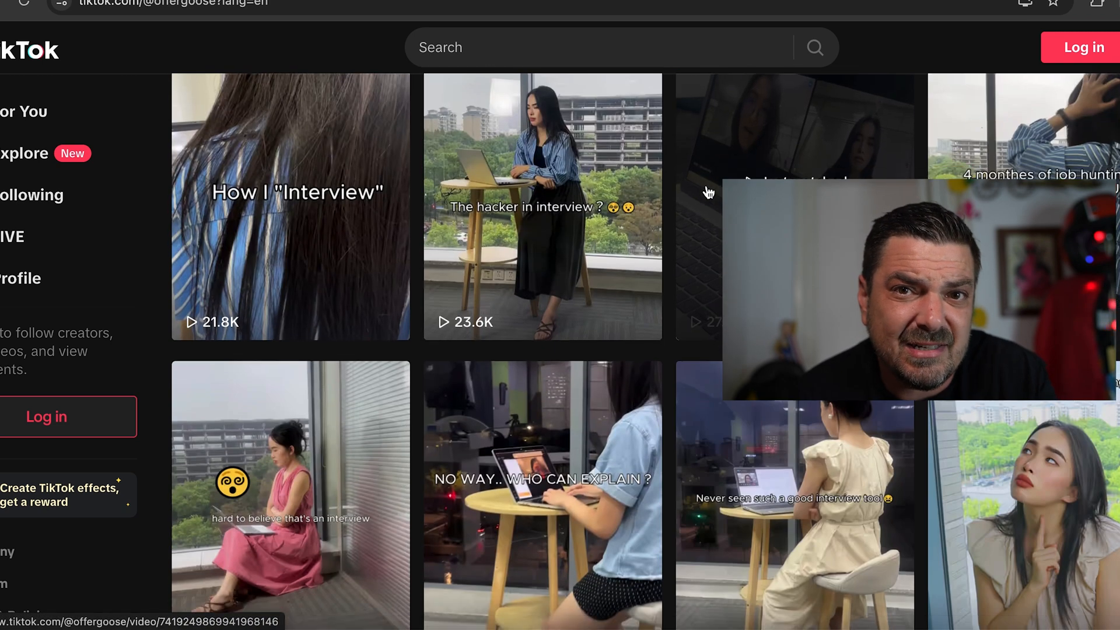
scroll("down", 3)
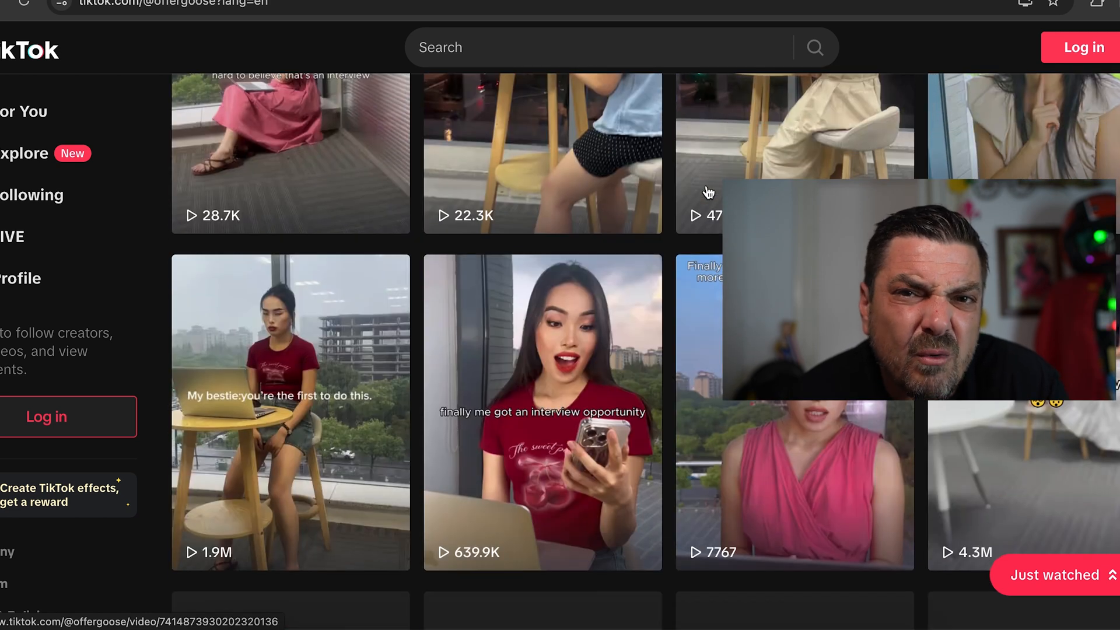
scroll("down", 3)
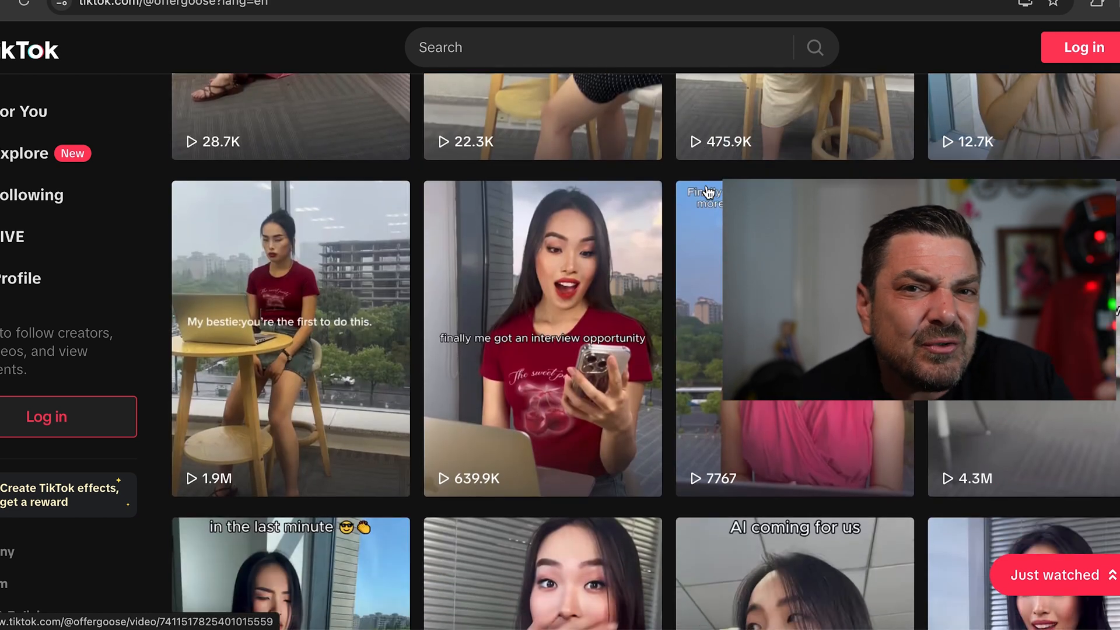
scroll("down", 3)
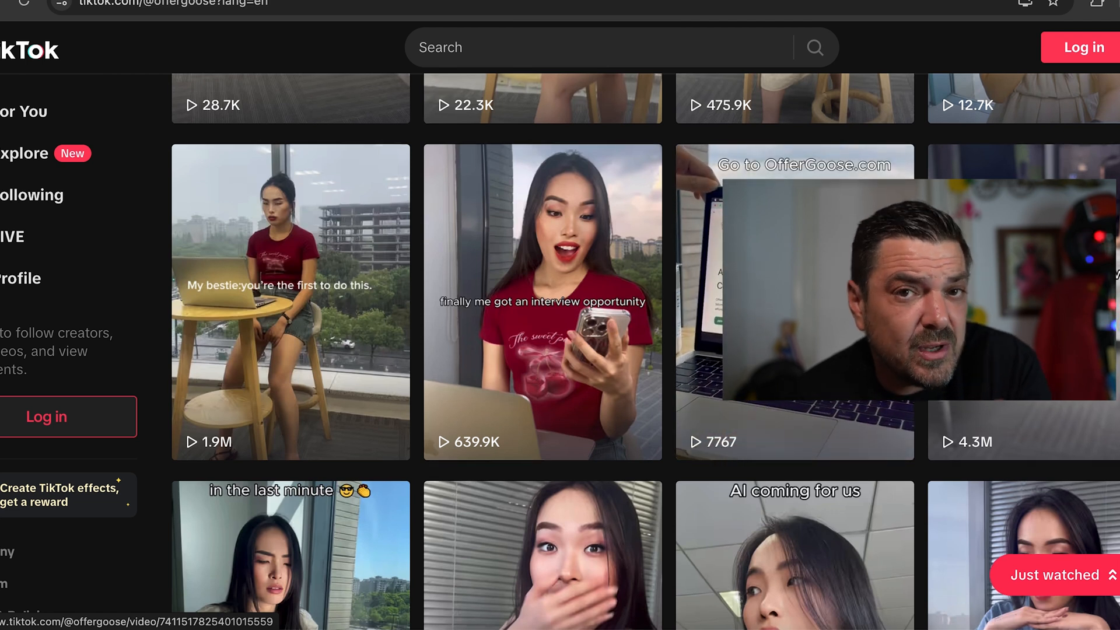
scroll("down", 3)
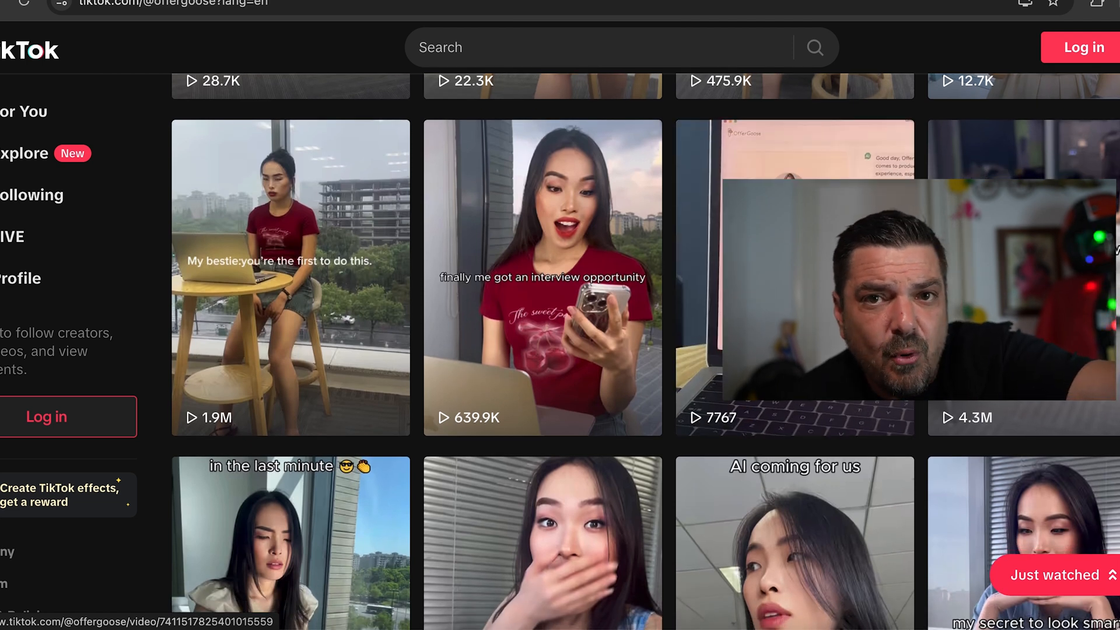
scroll("down", 3)
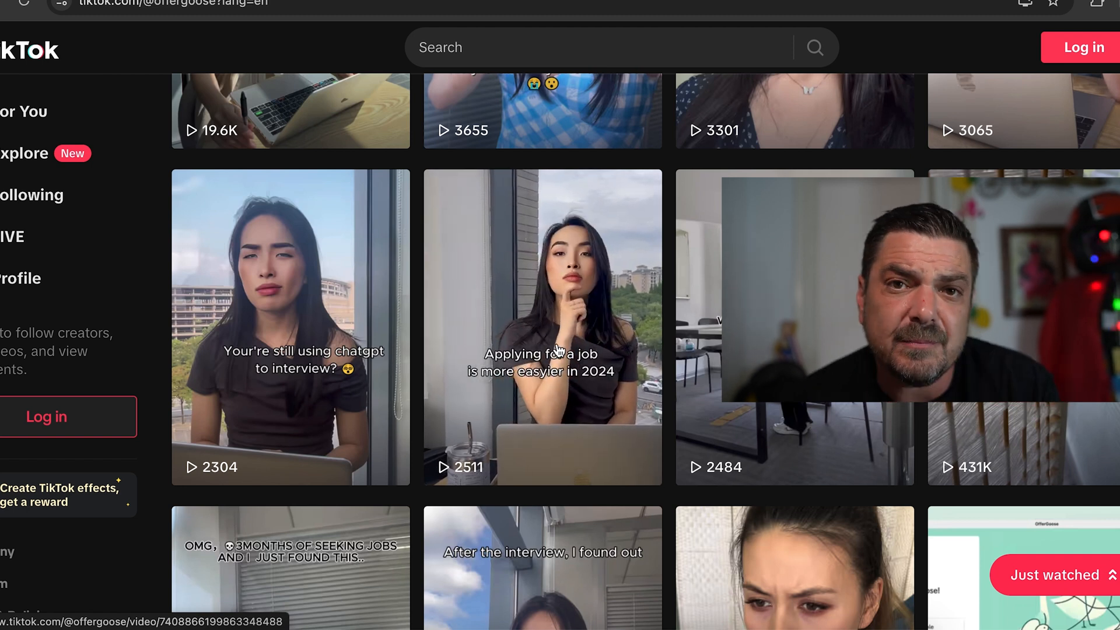
scroll("down", 3)
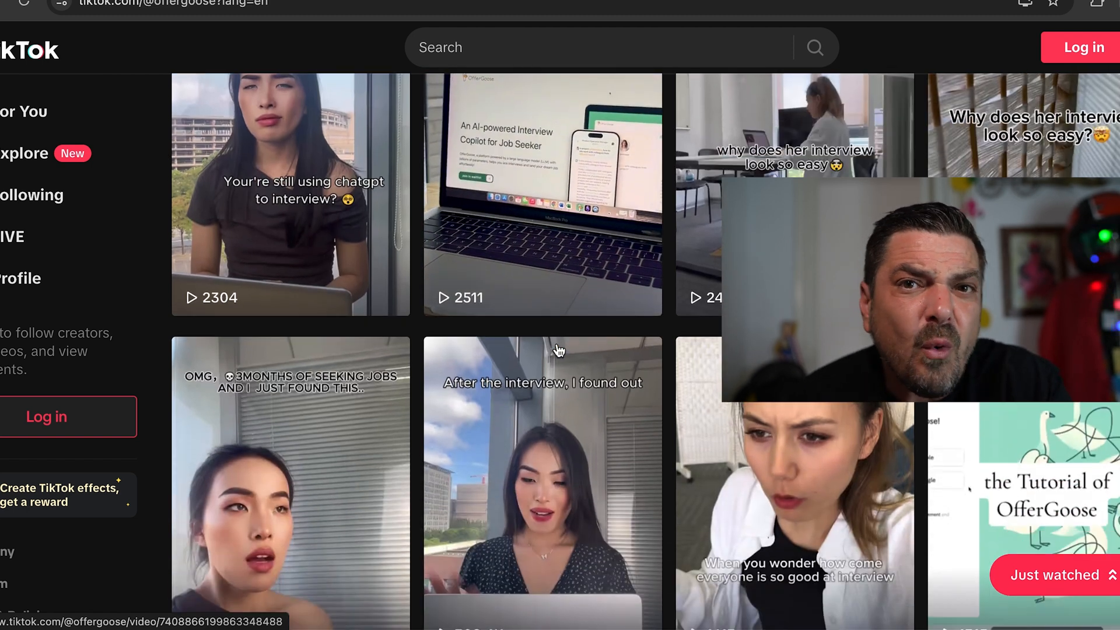
scroll("down", 3)
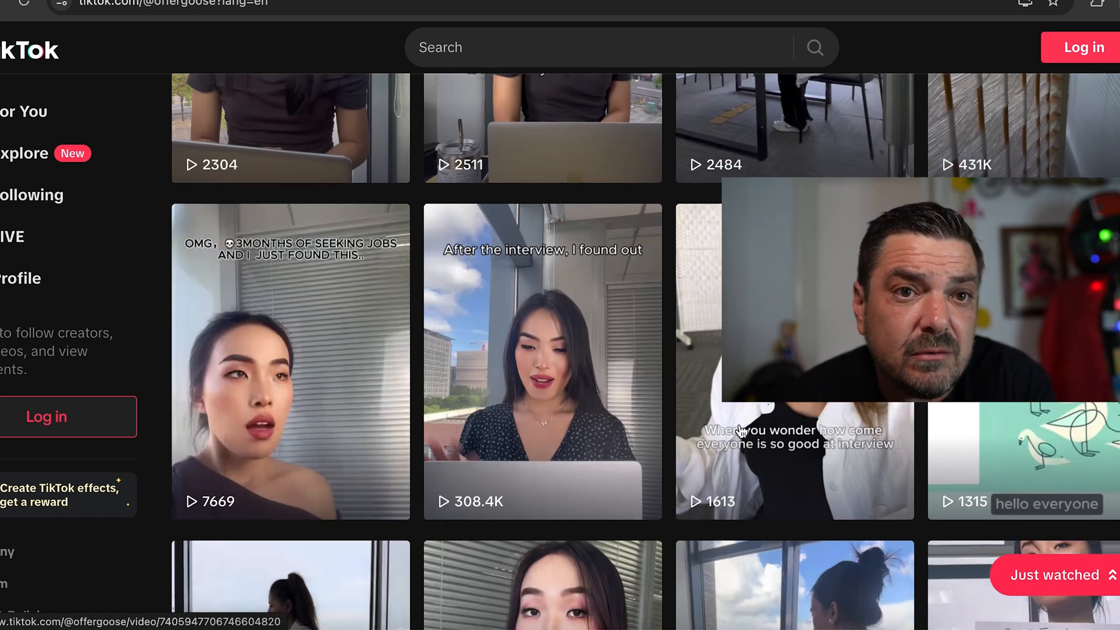
scroll("down", 3)
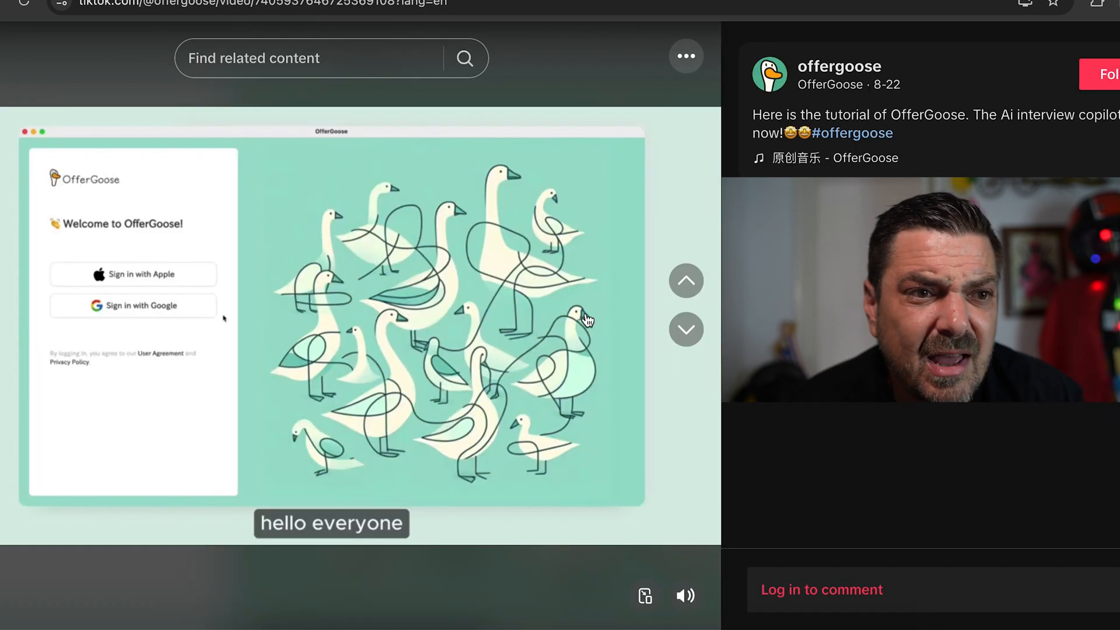
mouse_move(454, 530)
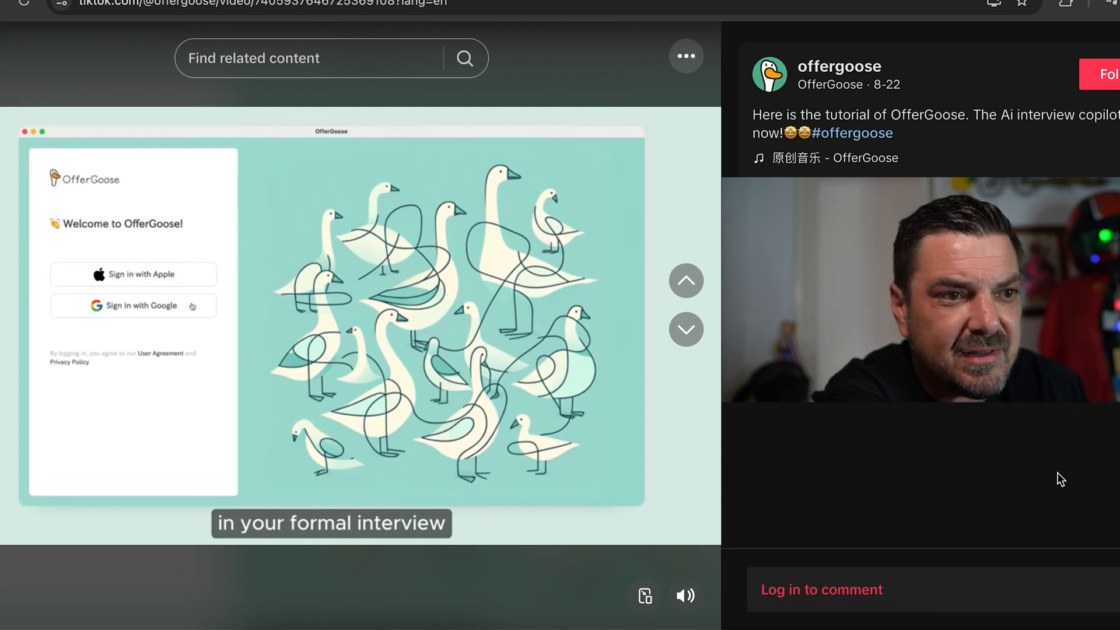
Advance the OfferGoose tutorial past sign-in to the empty jobs dashboard with Add New Job.
left_click(132, 305)
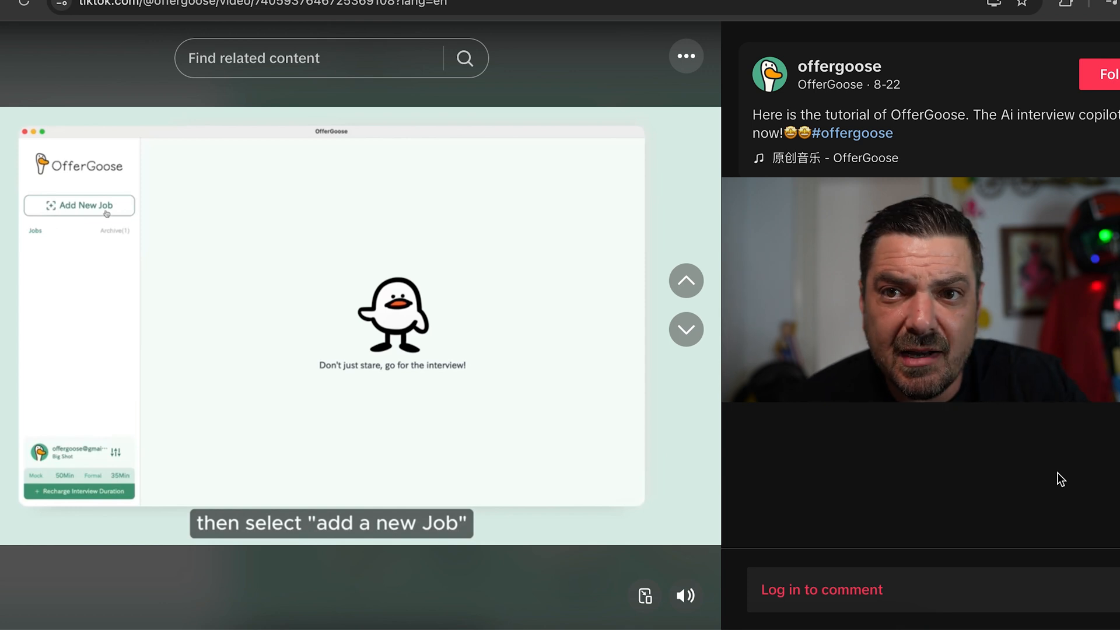
Follow the tutorial's new job form choosing the Frontend Engineer position.
left_click(79, 206)
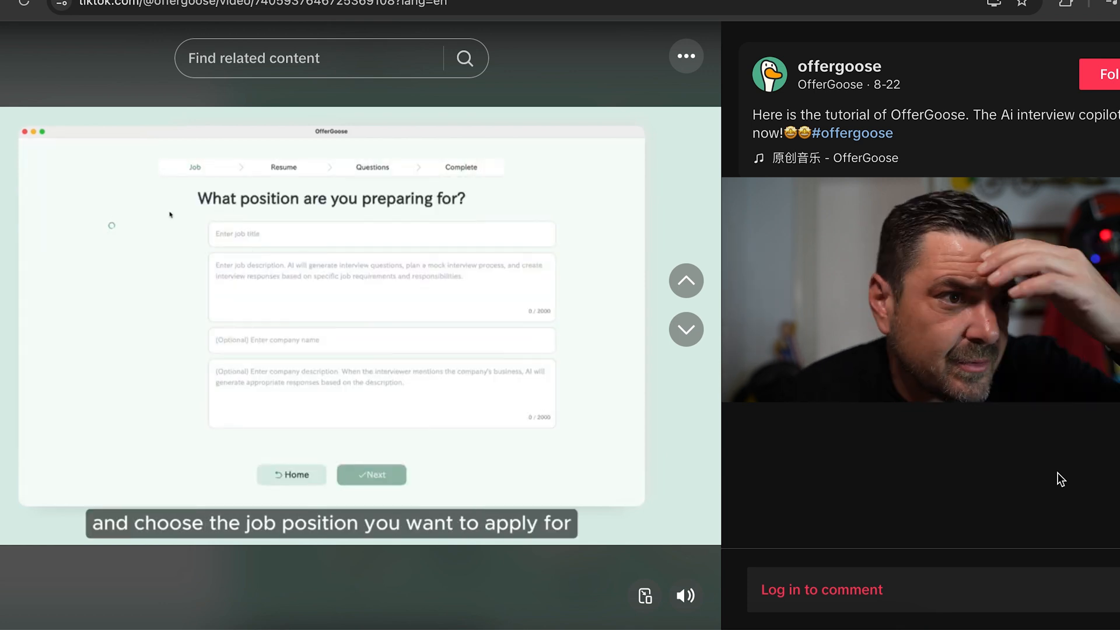
left_click(380, 233)
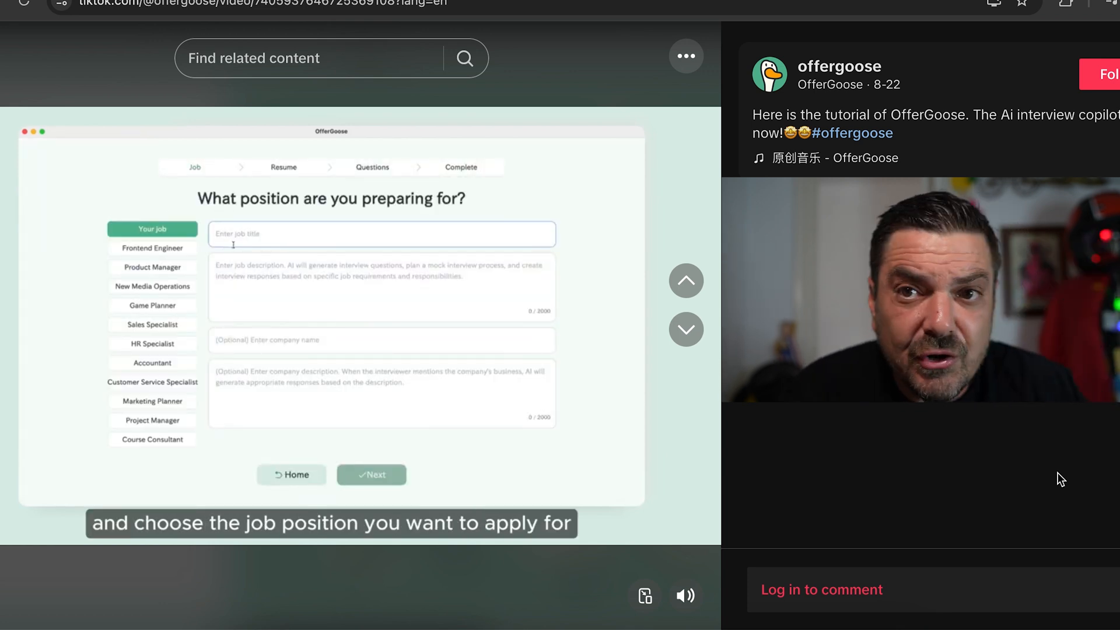
left_click(153, 247)
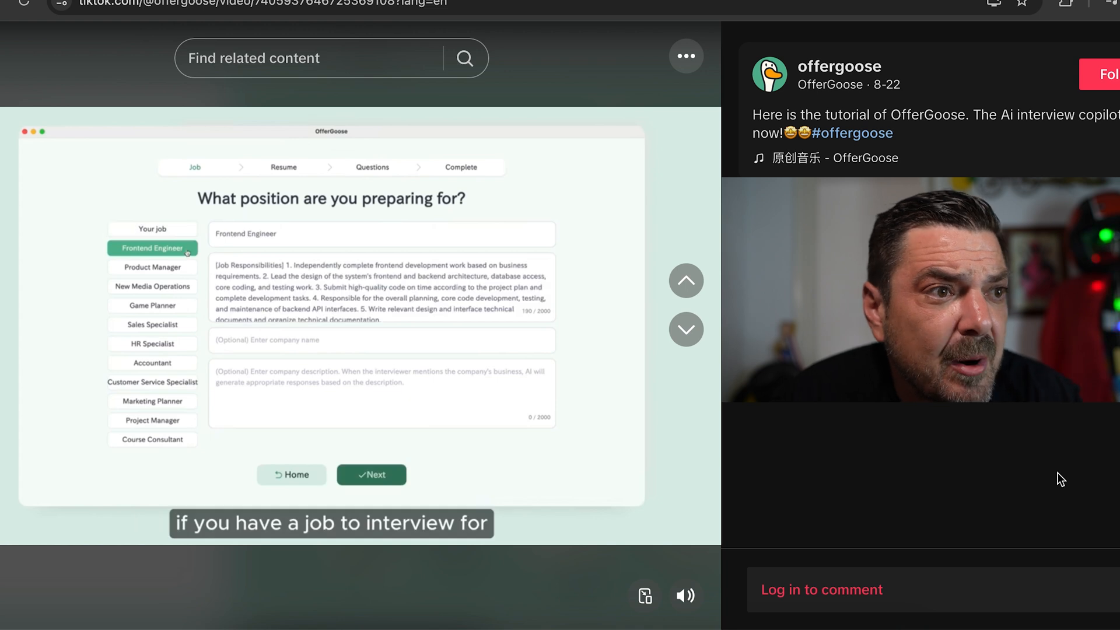
left_click(382, 340)
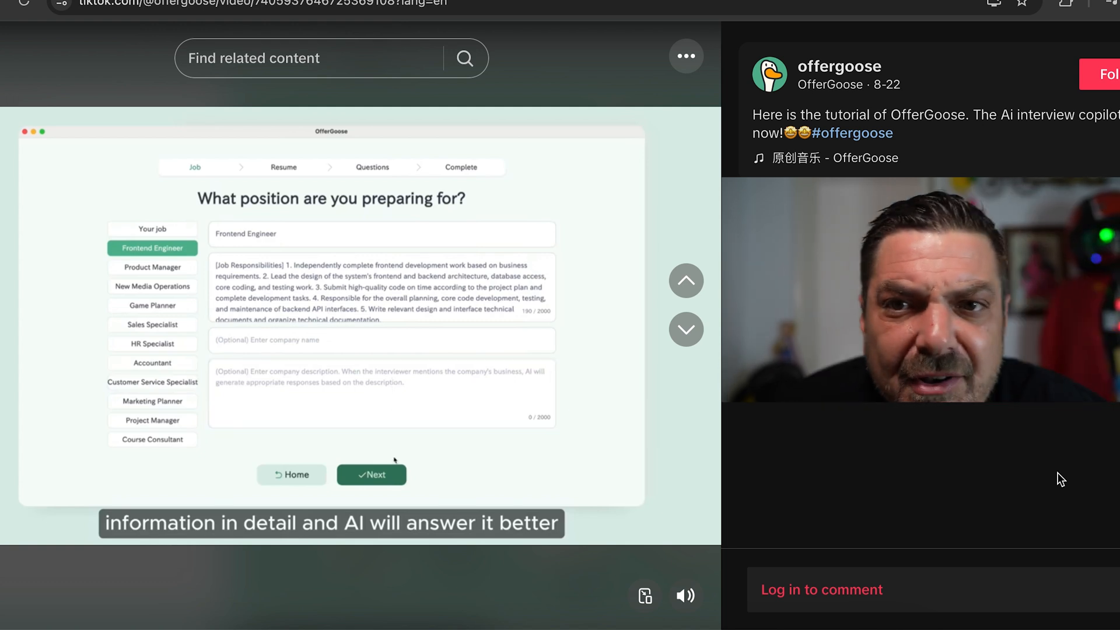
left_click(371, 474)
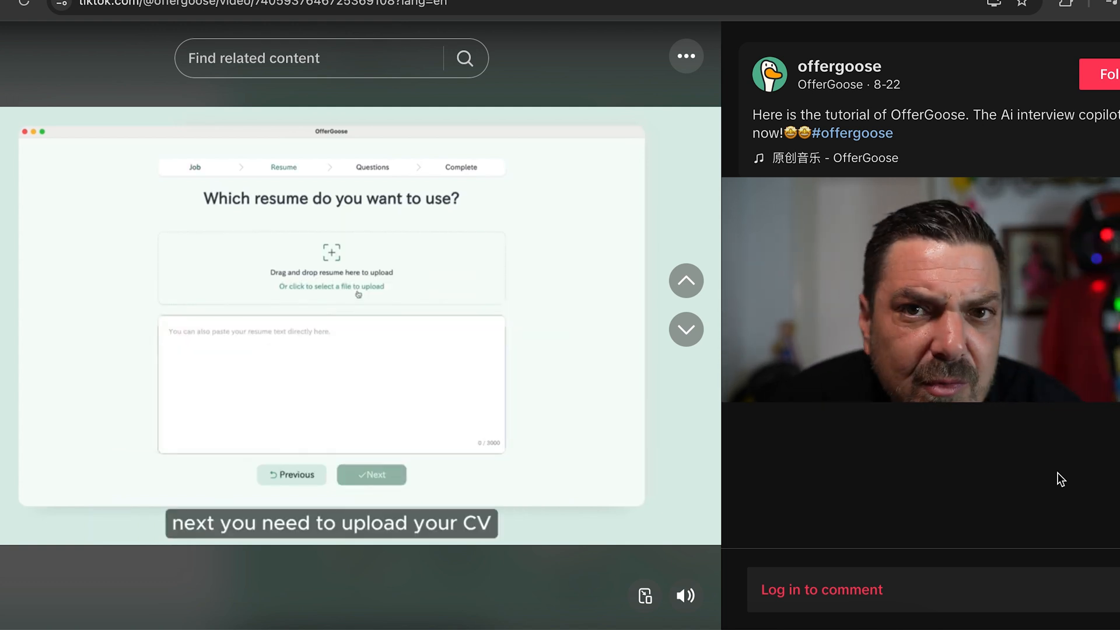
Follow the resume upload through to the 'Preparation complete!' screen.
left_click(331, 286)
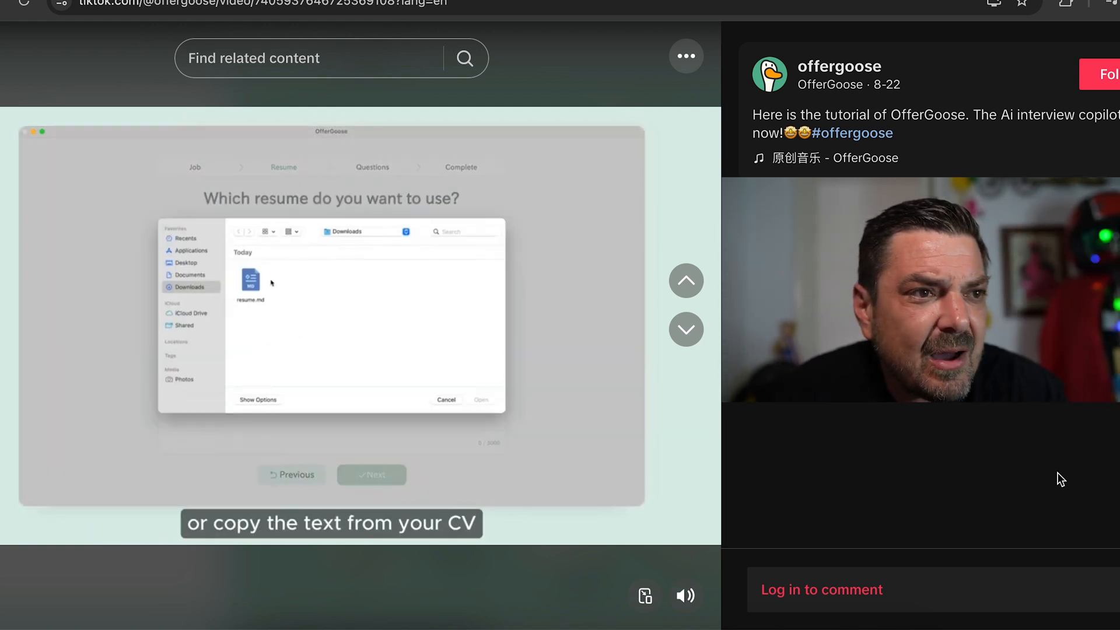
left_click(481, 399)
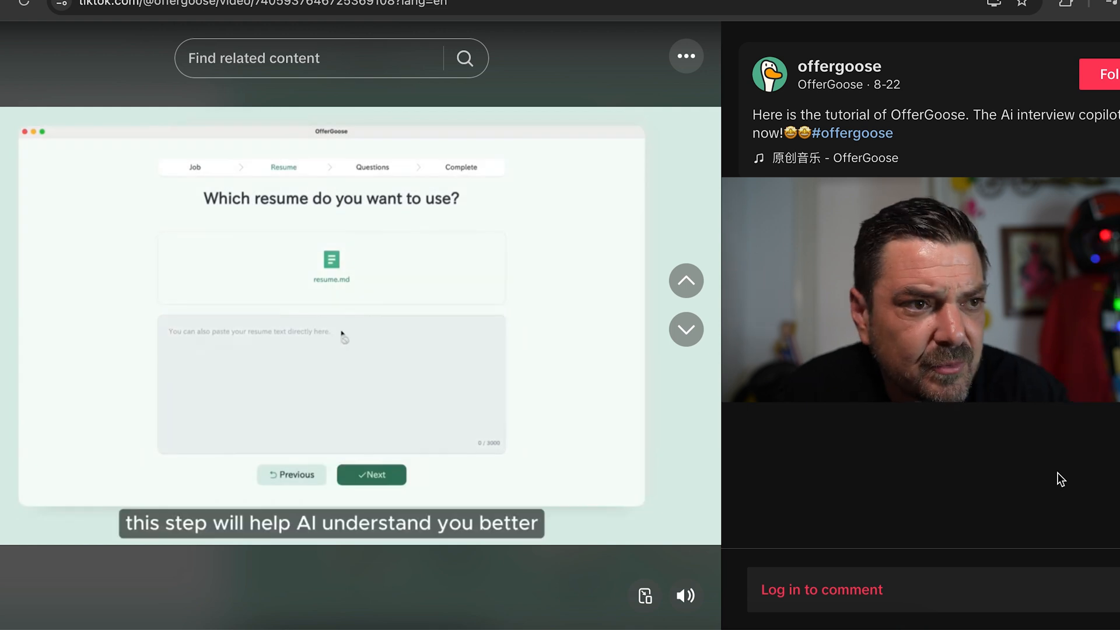
left_click(371, 474)
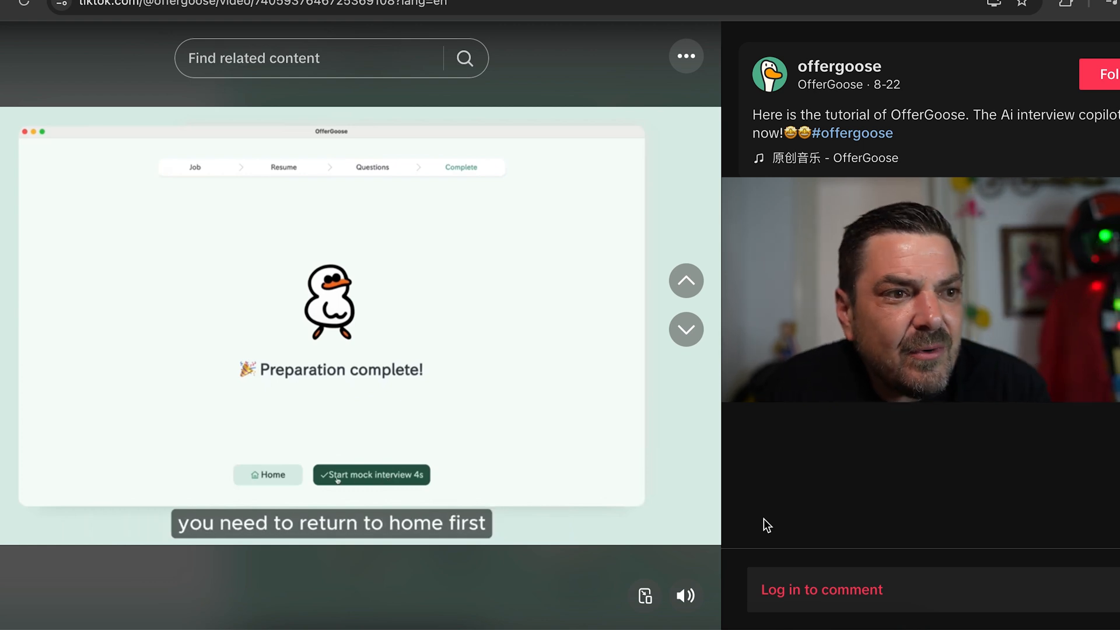
Follow the tutorial through the Formal Interview settings.
left_click(267, 474)
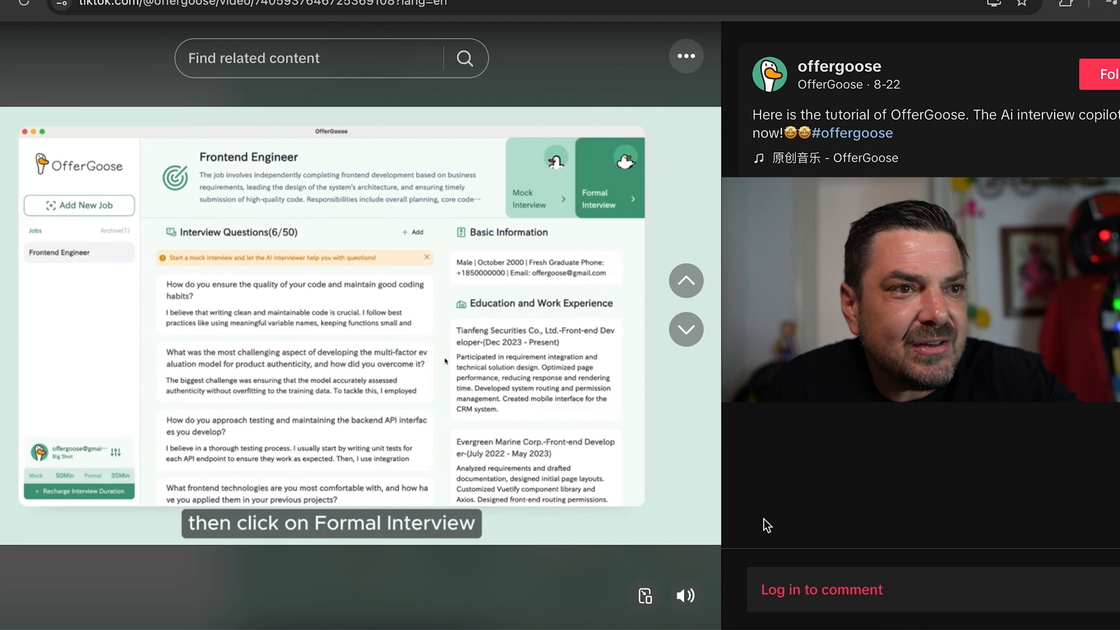
left_click(603, 177)
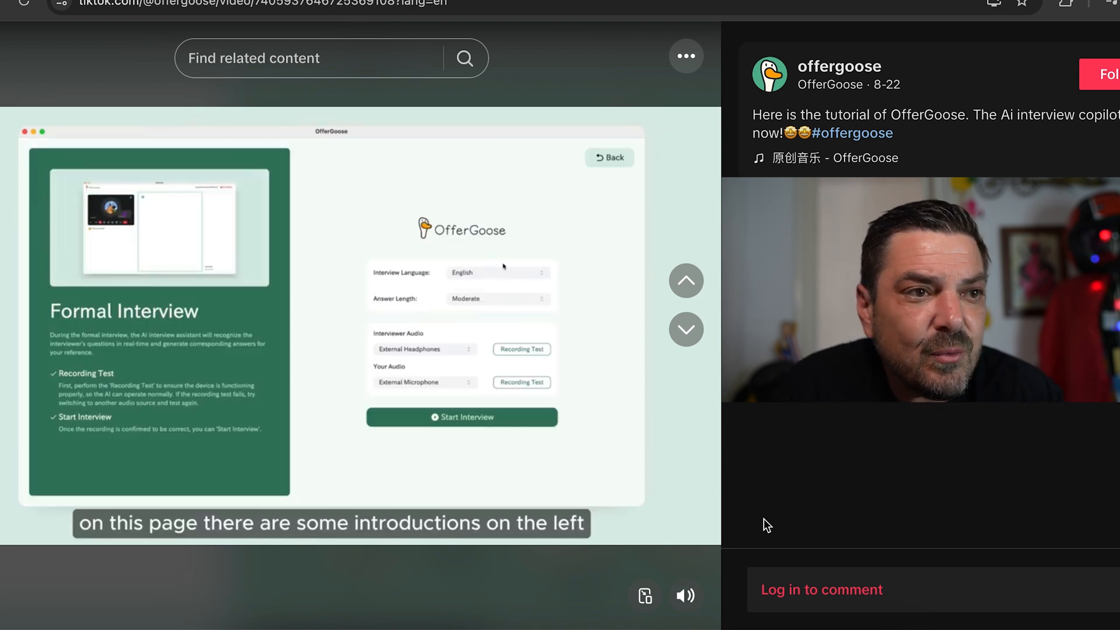
left_click(497, 272)
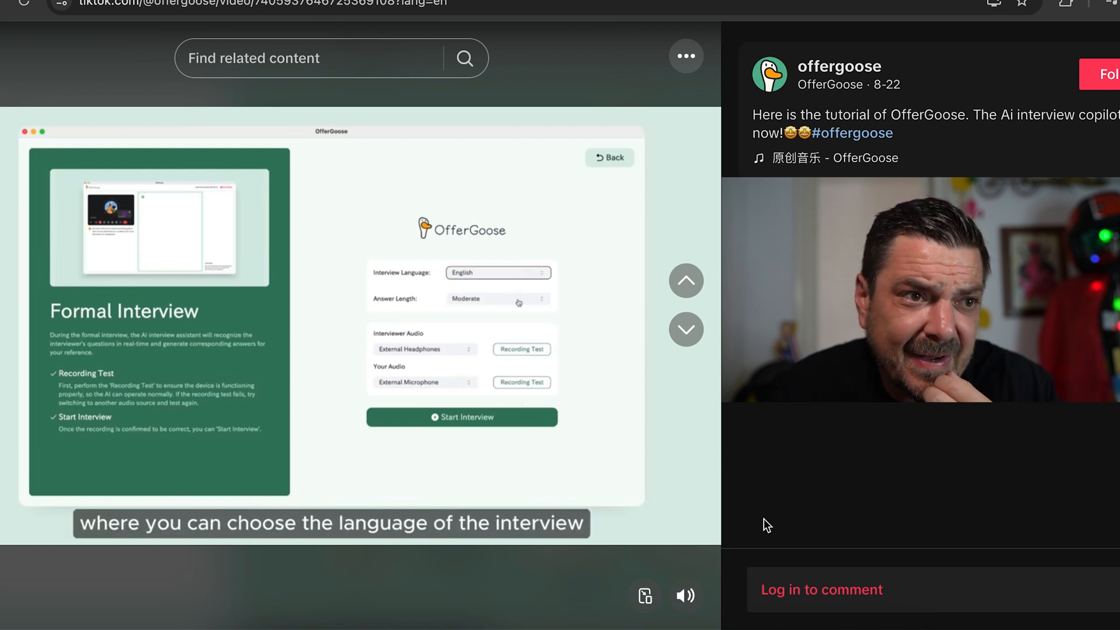
left_click(497, 298)
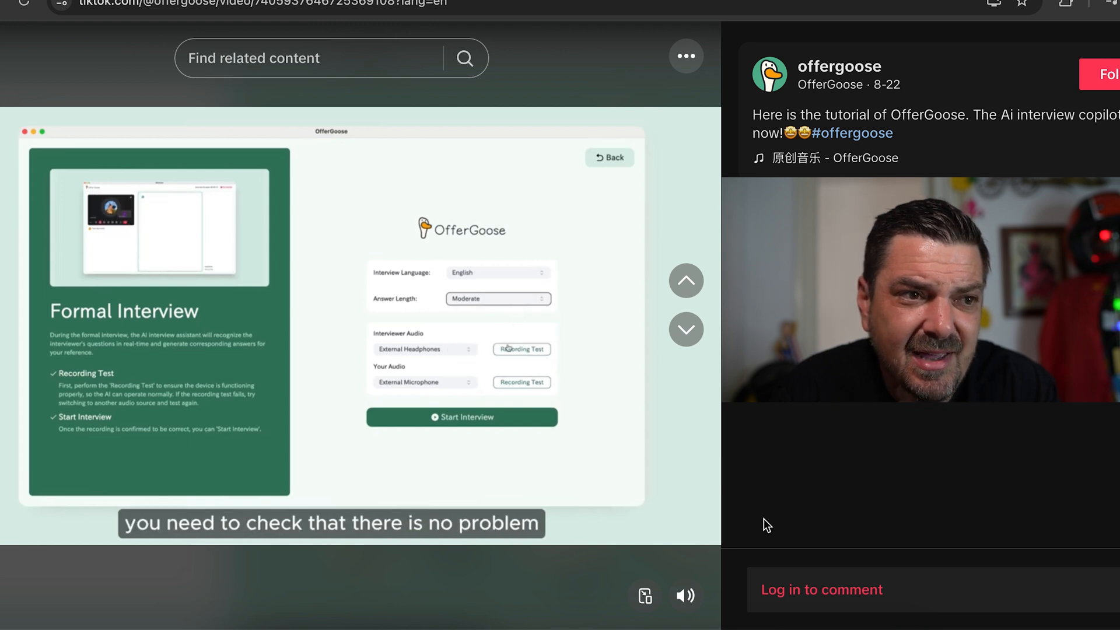
Follow the passing recording test into the live interview screen with its empty AI answer area.
left_click(521, 349)
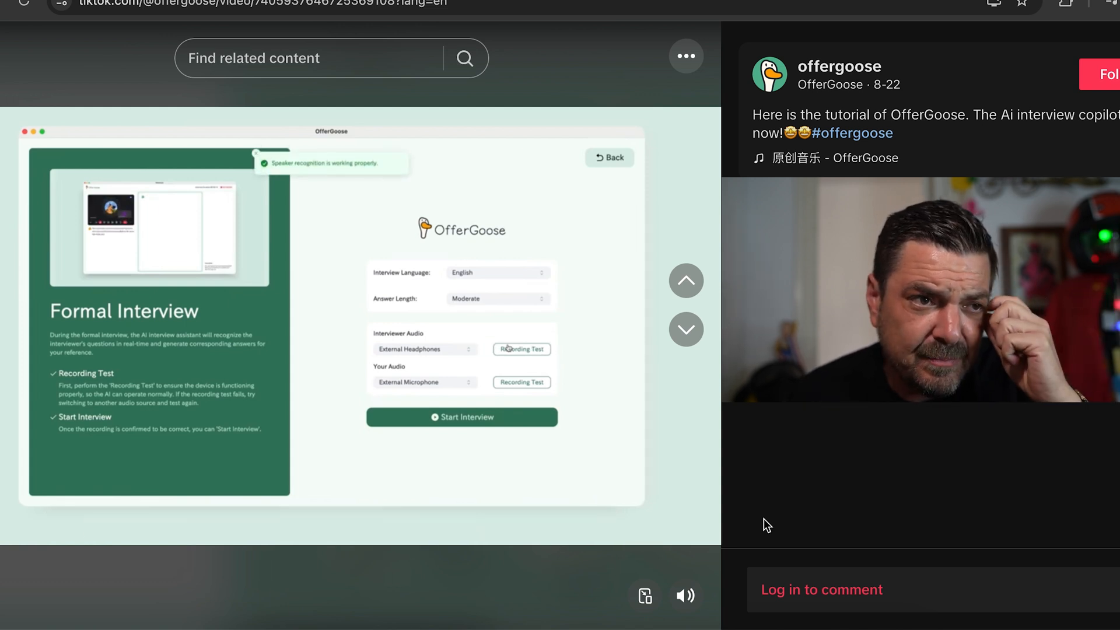
left_click(520, 382)
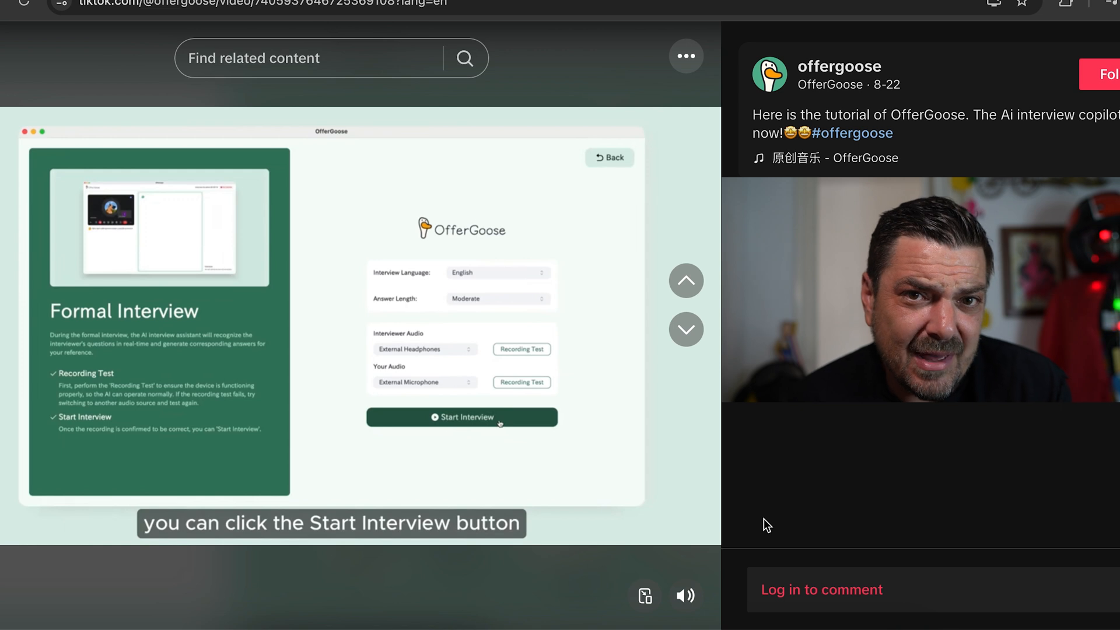
left_click(461, 417)
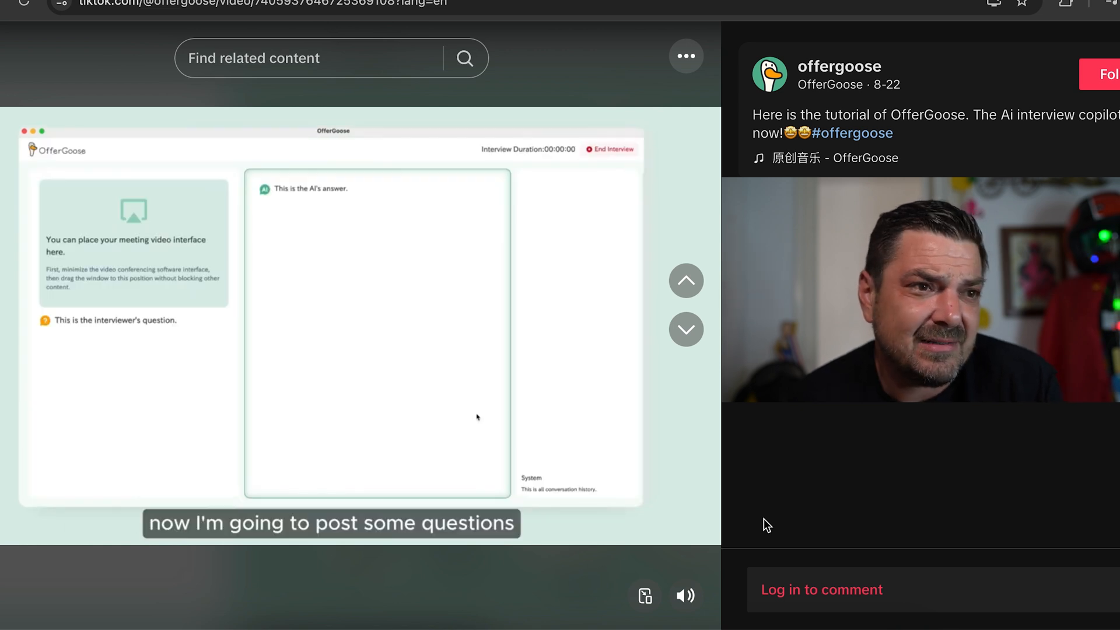